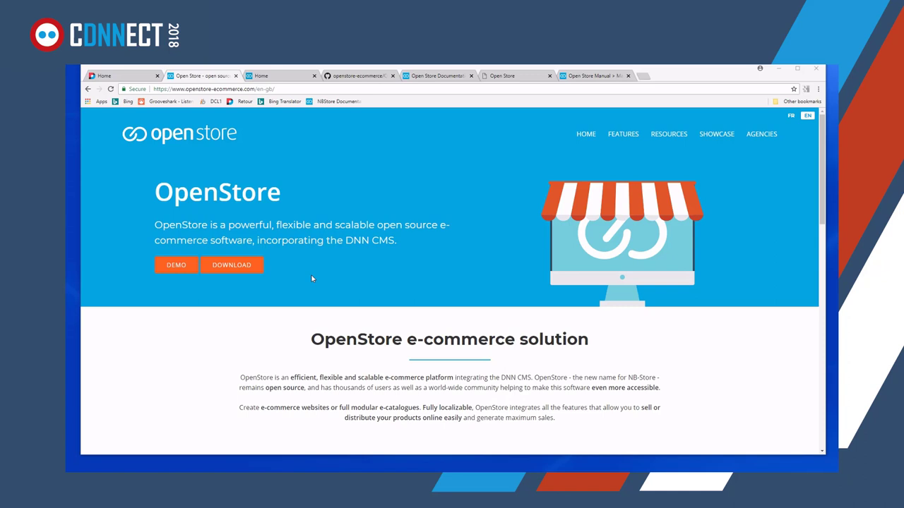
mouse_move(232, 266)
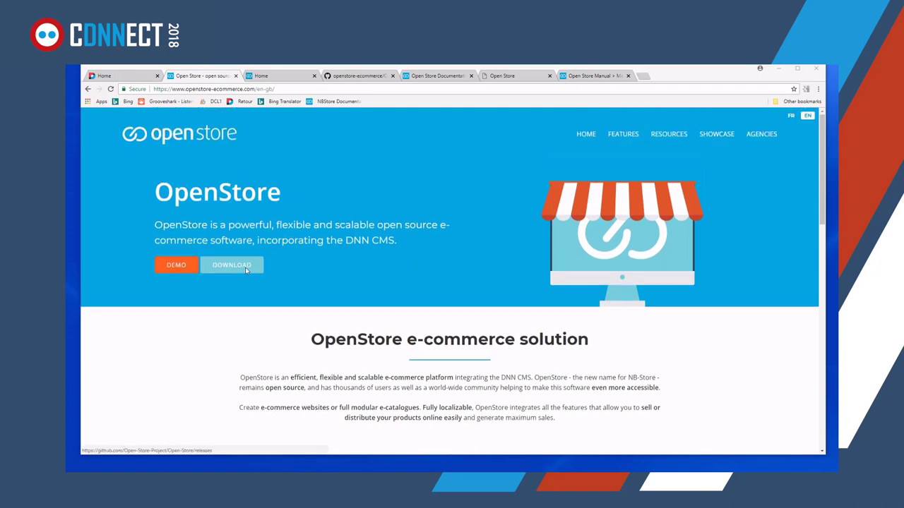
- Show Create-Custom-Action-Plugin.md on GitHub at its 'Run the Plugin' section
left_click(762, 133)
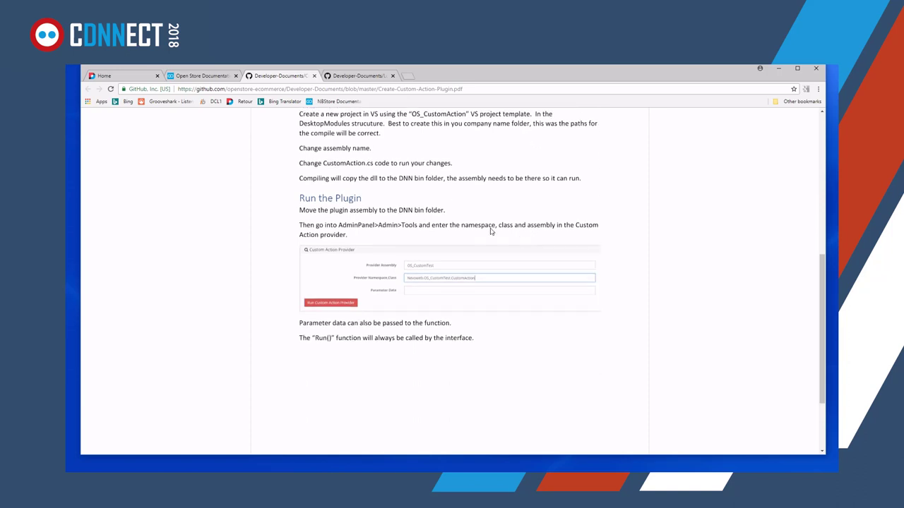
scroll("up", 3)
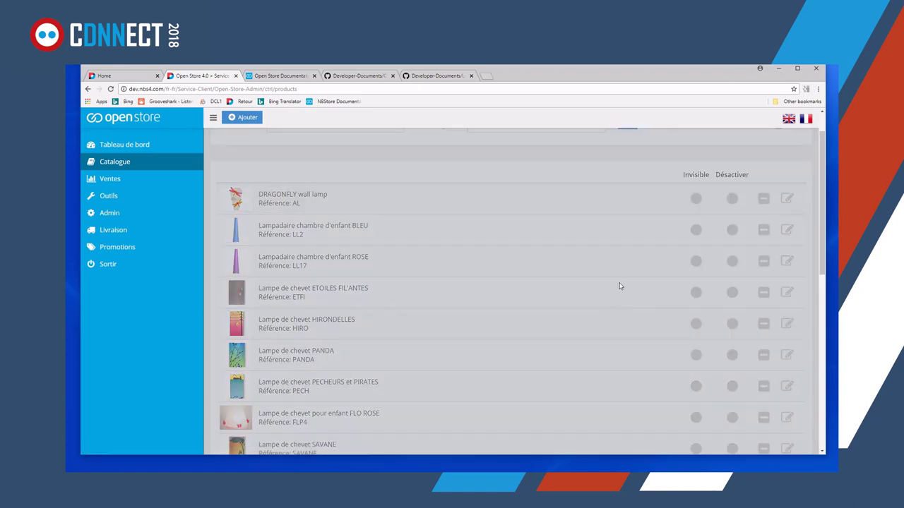
- Choose Catalogue in the OpenStore admin sidebar to list the products
left_click(787, 198)
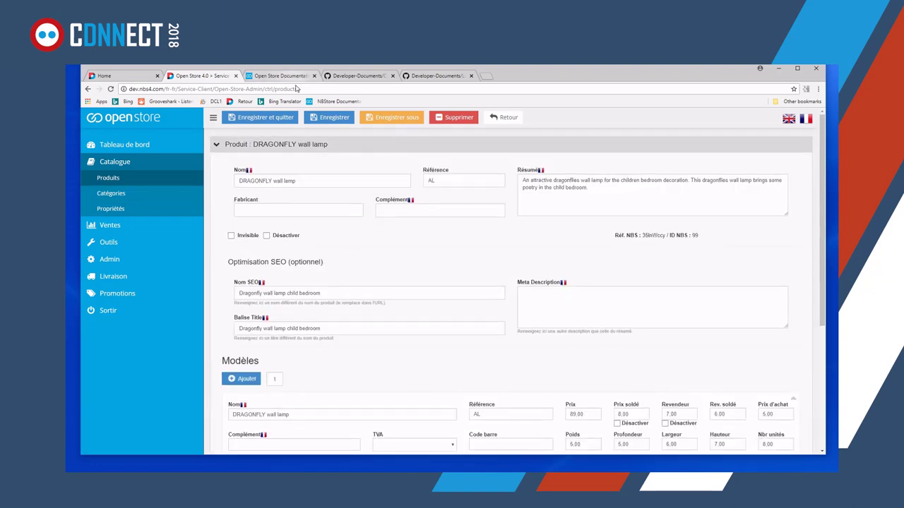
left_click(358, 76)
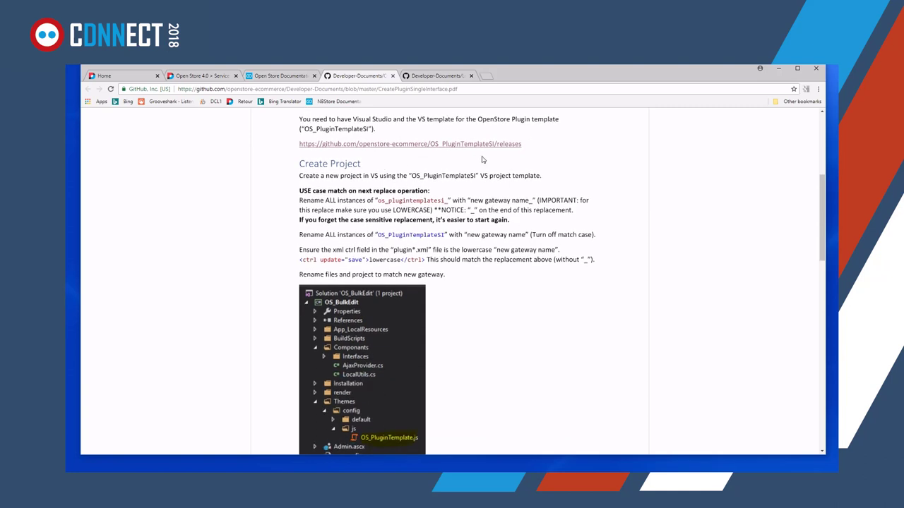
mouse_move(431, 204)
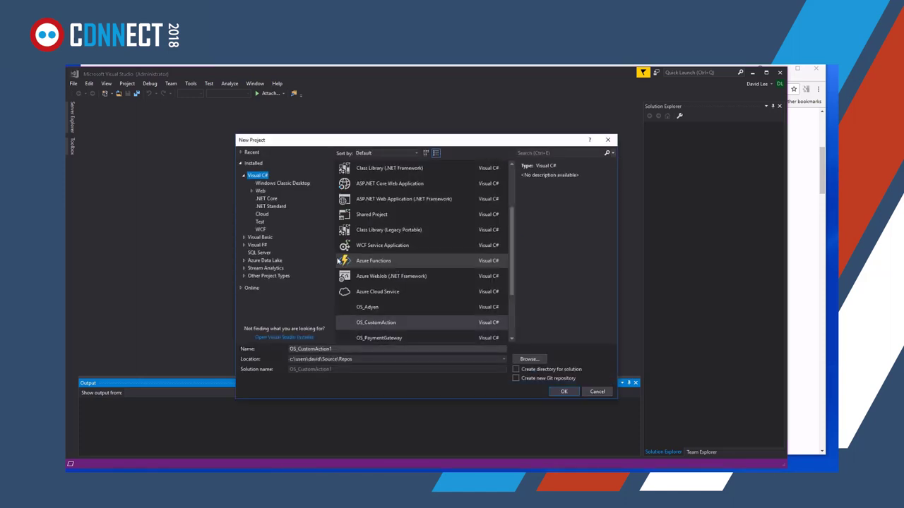
- Pick the OpenStore plugin template under Visual C# for the new project
left_click(528, 359)
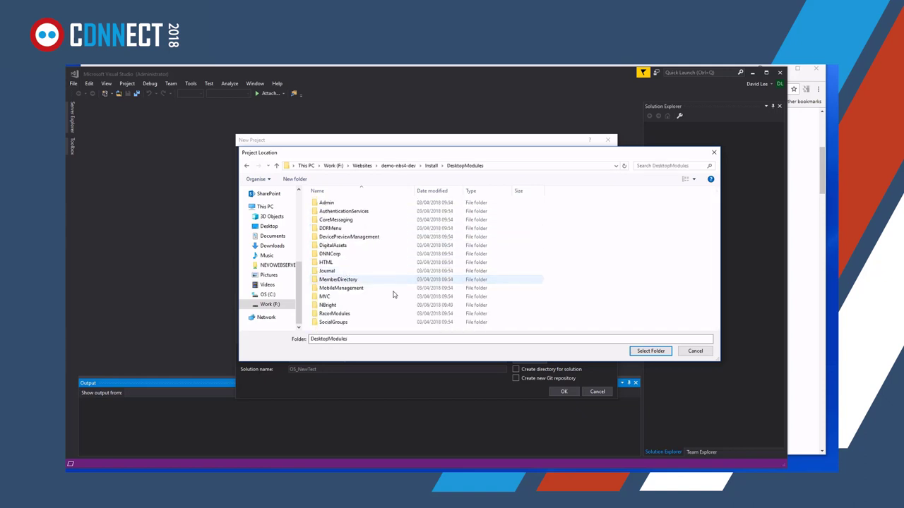
- Point the project location at demo-nbrt-dev\Install\DesktopModules on Work (F:)
left_click(650, 350)
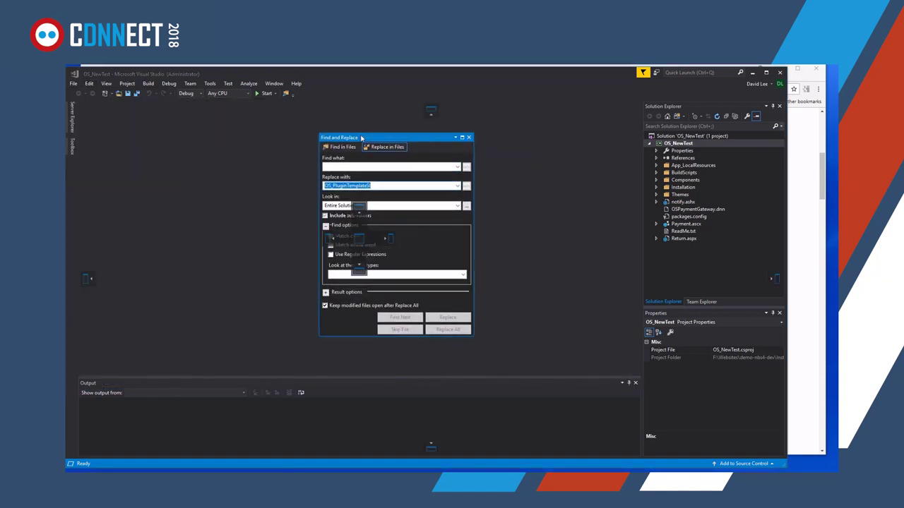
- Set up Replace in Files from OS_Paymentgateway to OS_NewTest over the Entire Solution
left_click(448, 329)
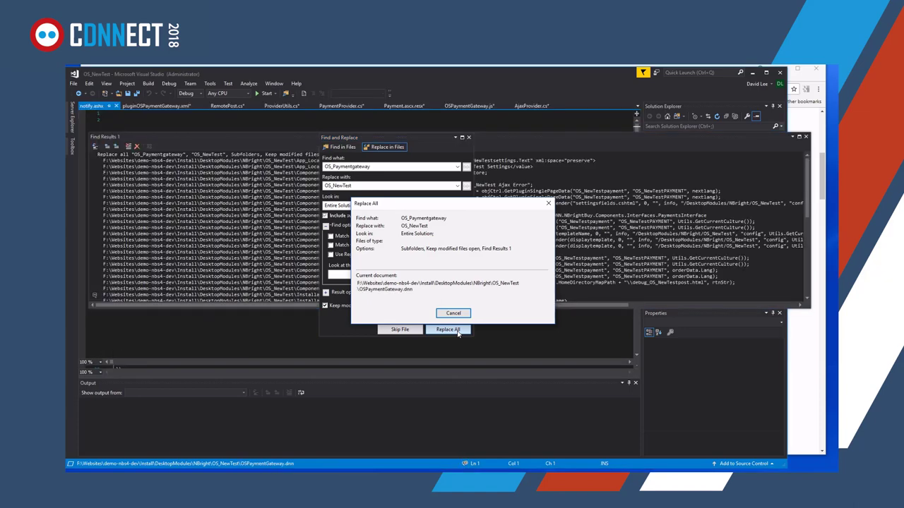
- Replace all OS_Paymentgateway occurrences with OS_NewTest across the solution
left_click(449, 329)
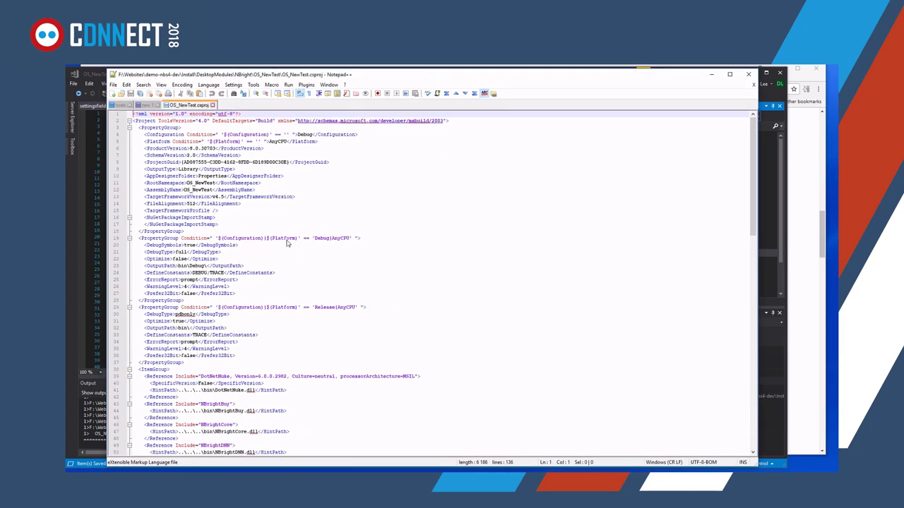
- Review the XML build settings of OS_NewTest.csproj in Notepad++
scroll("down", 3)
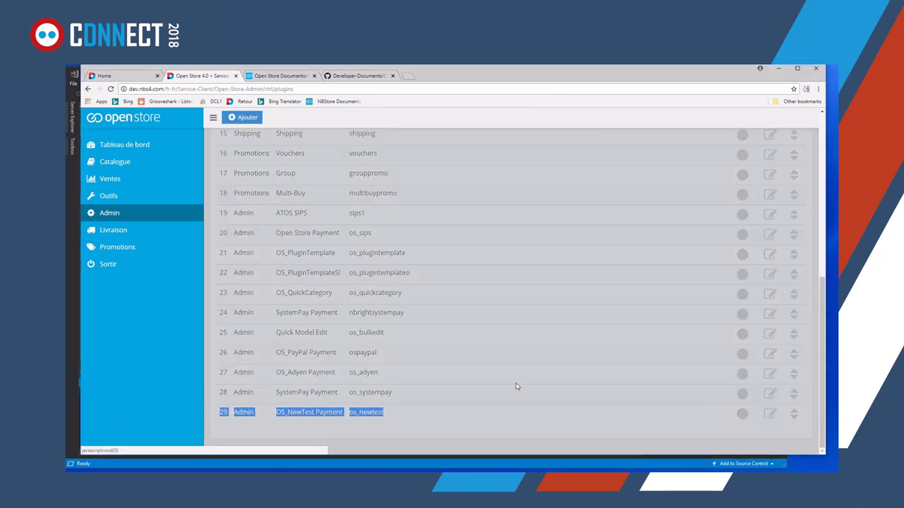
- Check that row 29 OS_NewTest Payment (os_newtest) appears under Admin > Plugins
left_click(770, 412)
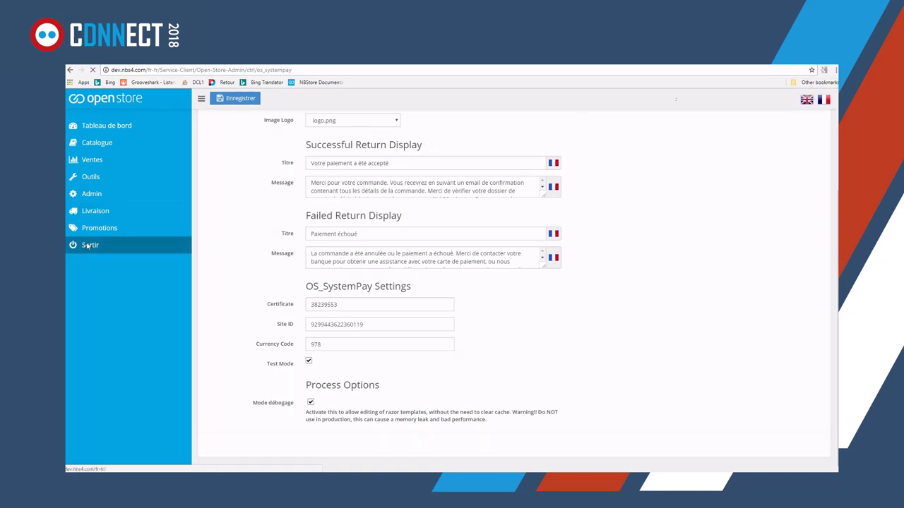
- Bring up the OS_SystemPay payment plugin settings from the back office sidebar
left_click(806, 98)
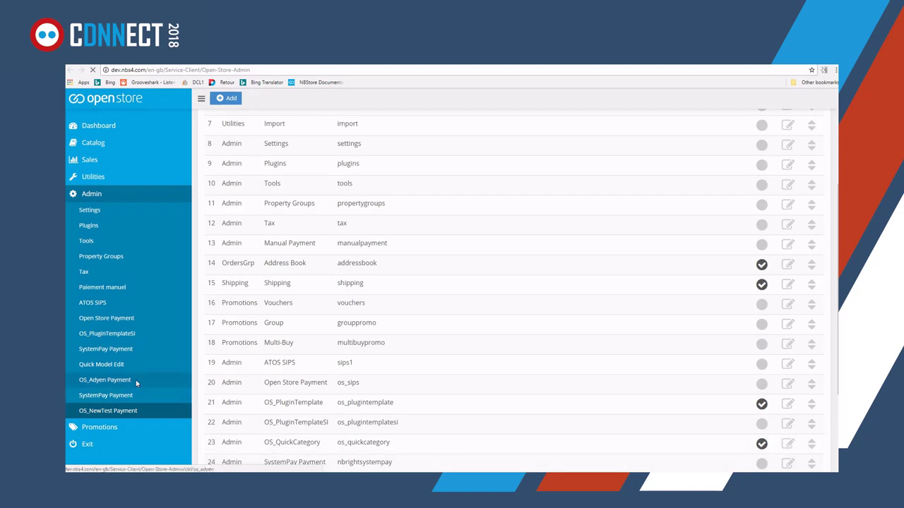
- Choose OS_NewTest Payment under Admin in the sidebar to reach its settings
left_click(108, 410)
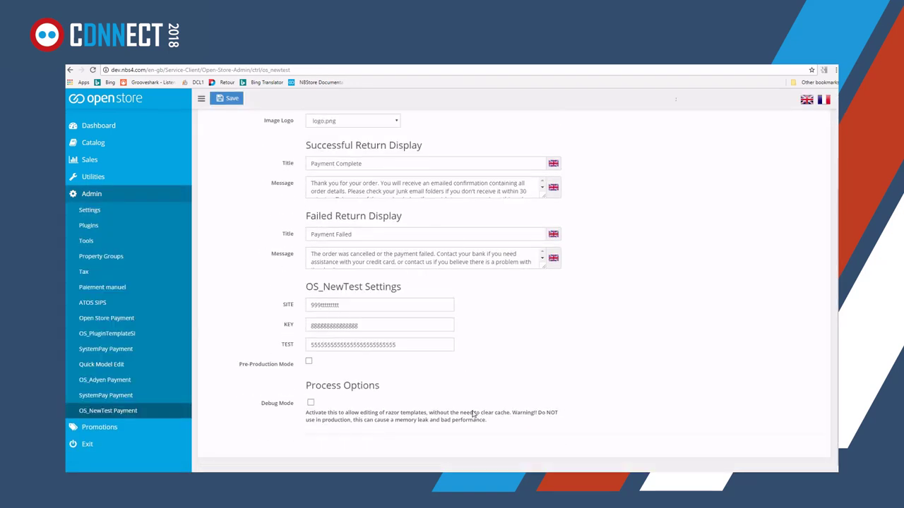
- Select the new TEST field so a long string of 5s can be entered and auto-saved
triple_click(380, 345)
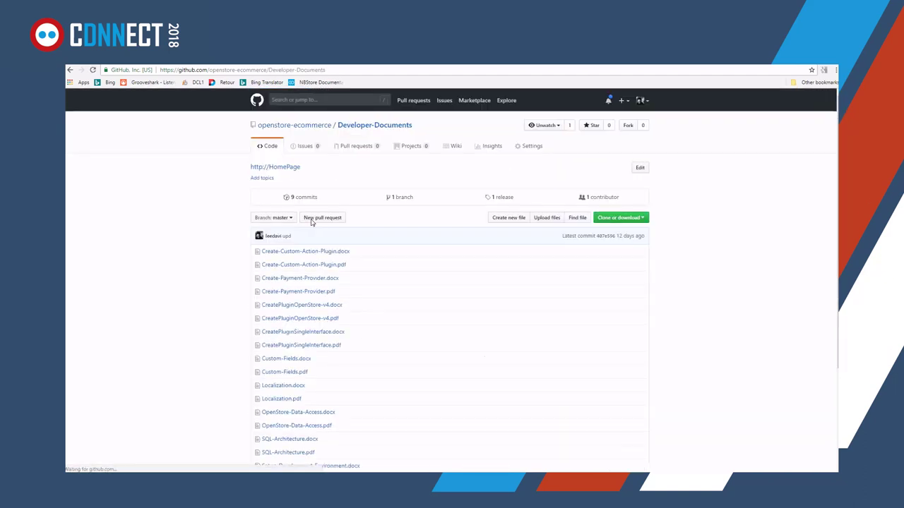
- Locate and open Create-Payment-Provider.pdf in the Developer-Documents file list
scroll("down", 3)
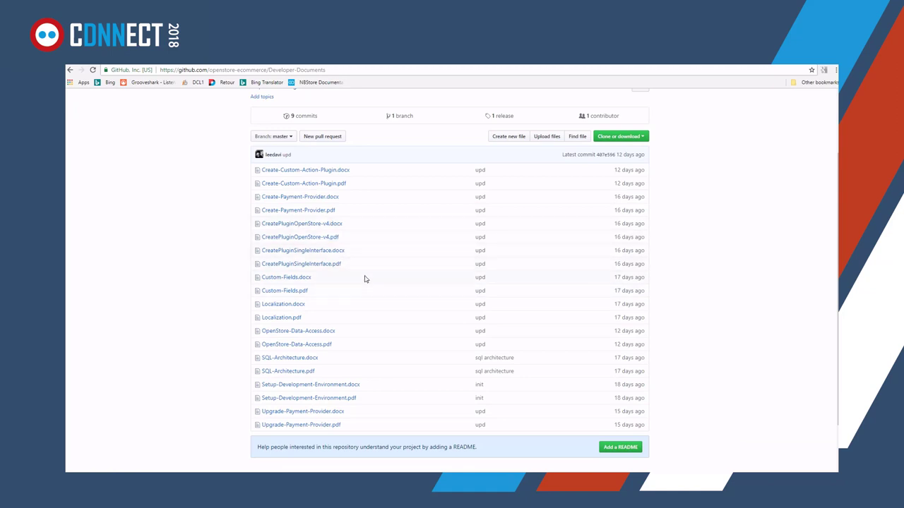
left_click(296, 209)
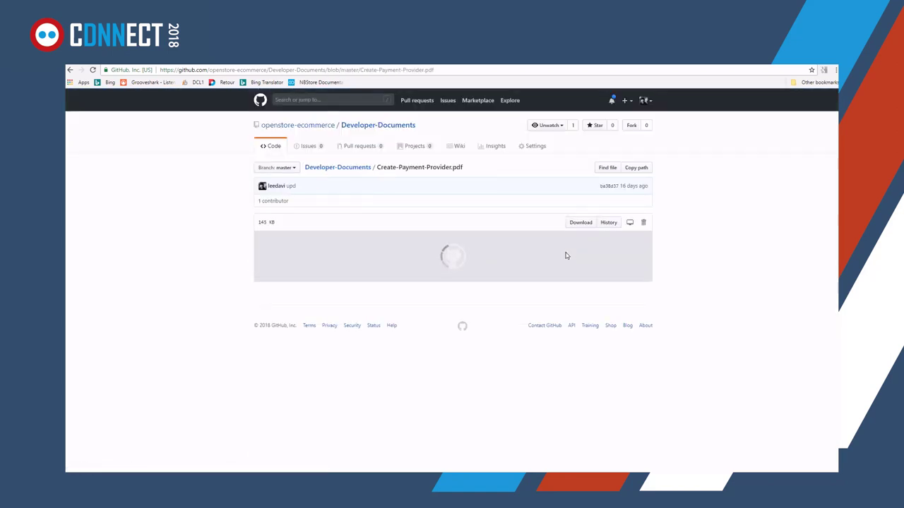